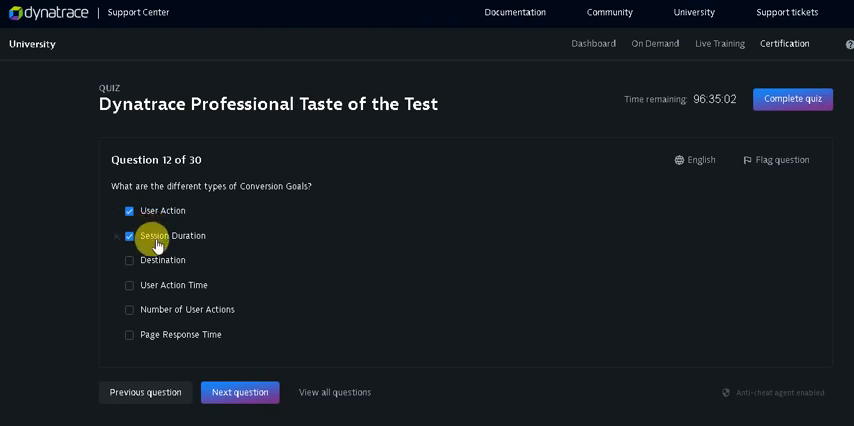
Mark Session Duration for question 12 and automatic anomaly detection as a key-action benefit for question 13
{"action": "left_click", "coordinate": [240, 392]}
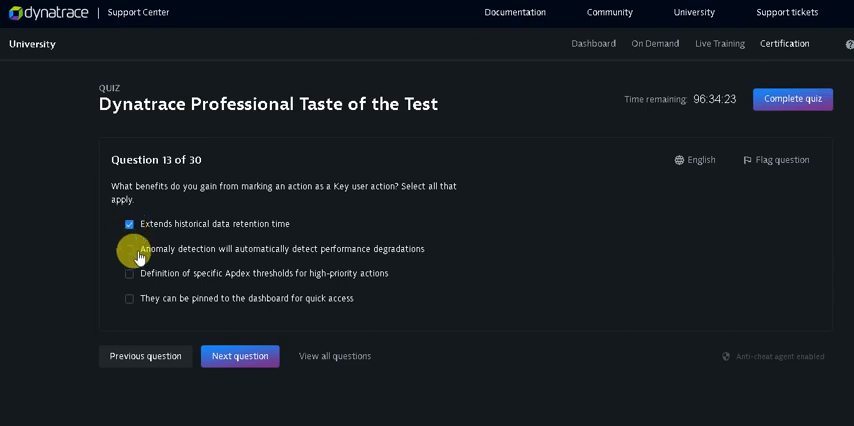
{"action": "left_click", "coordinate": [238, 356]}
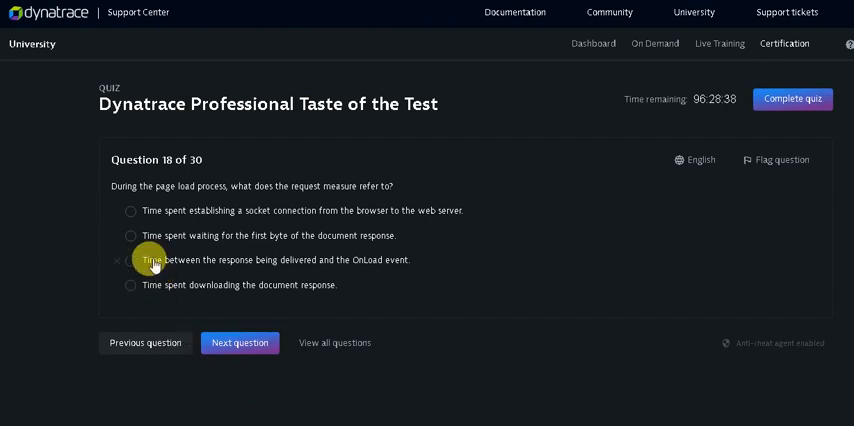
Answer question 18 with the response-to-Onload-event time as the request measure
{"action": "left_click", "coordinate": [240, 342]}
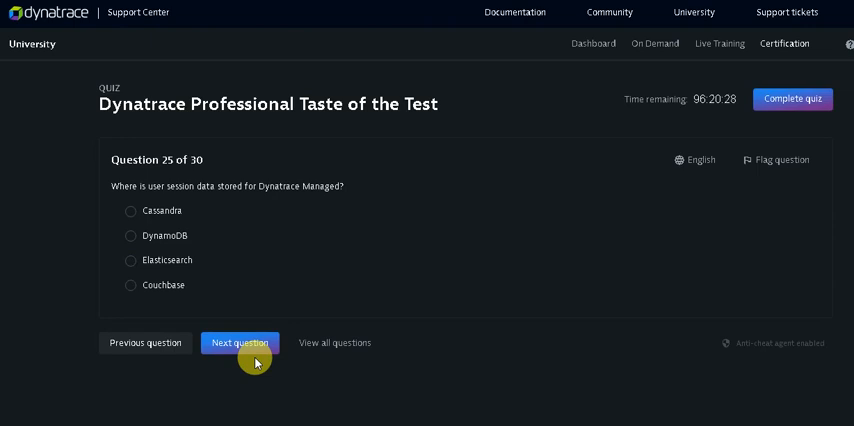
Advance from question 25 toward the following Dynatrace Managed questions
{"action": "left_click", "coordinate": [238, 342]}
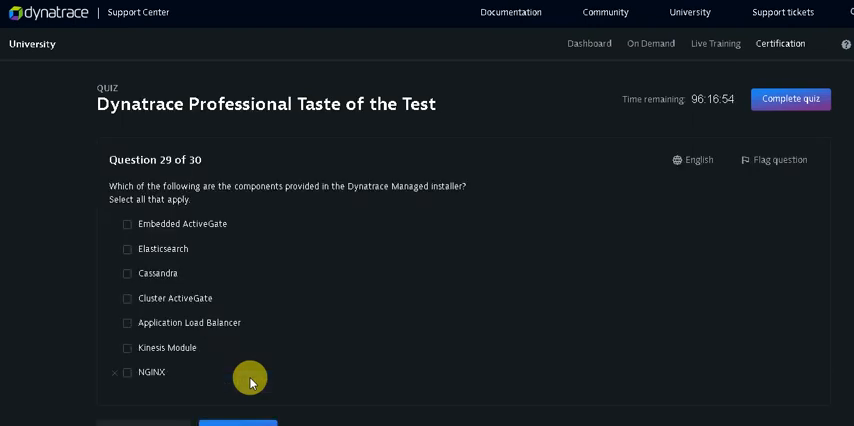